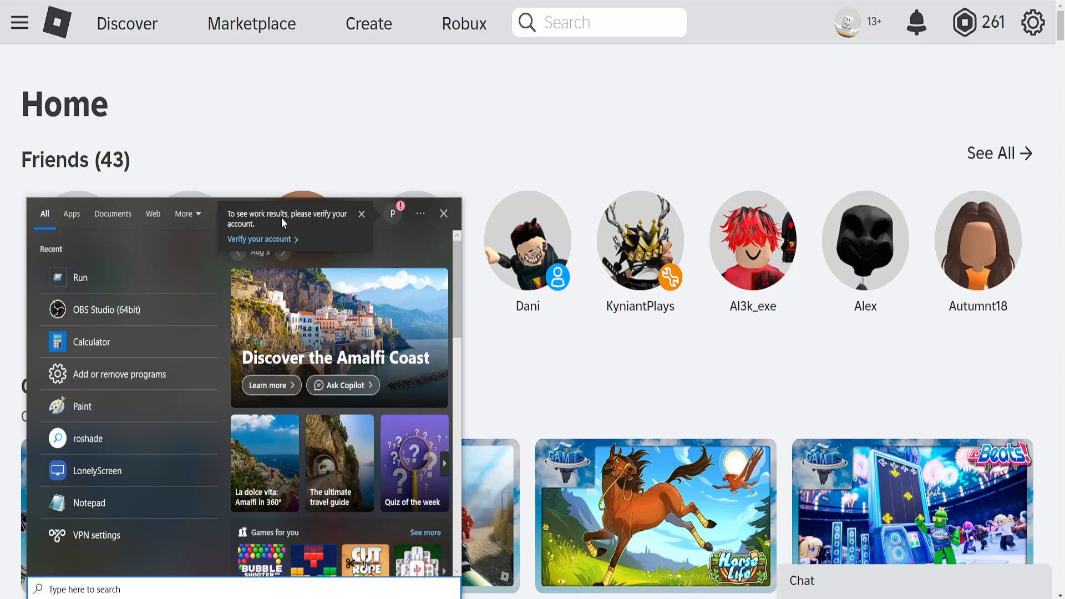
Step: Launch Run and open %localappdata% to show the local AppData folder
text(run)
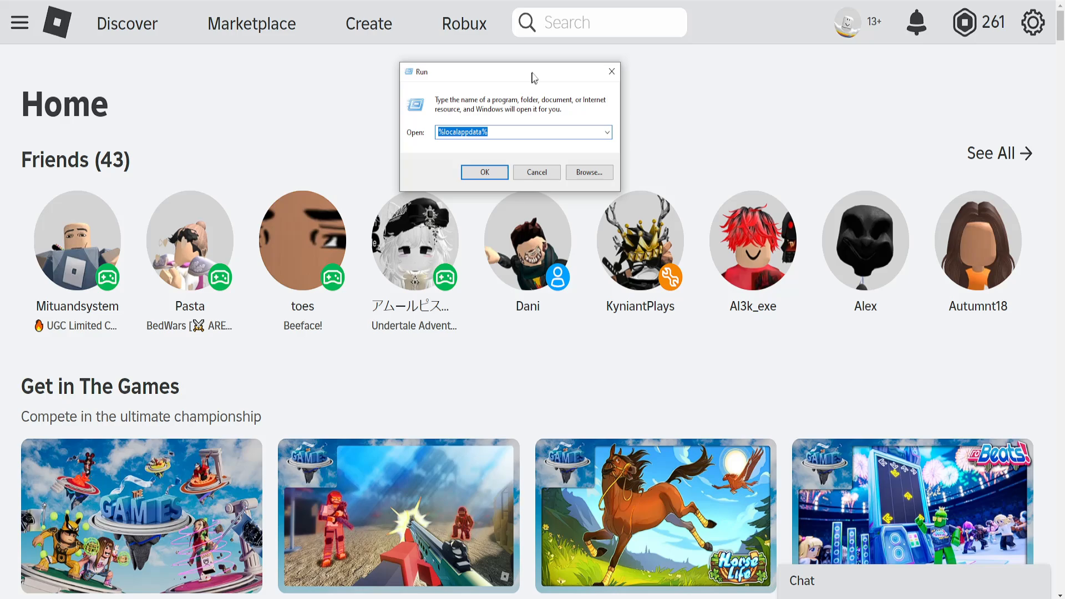
drag(534, 71, 522, 61)
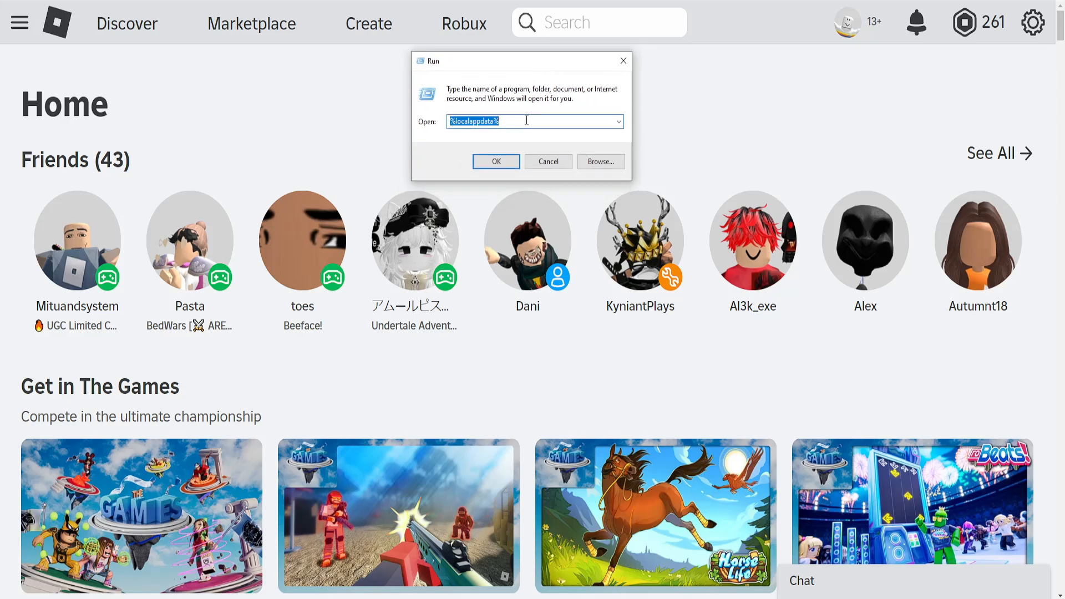
text(%)
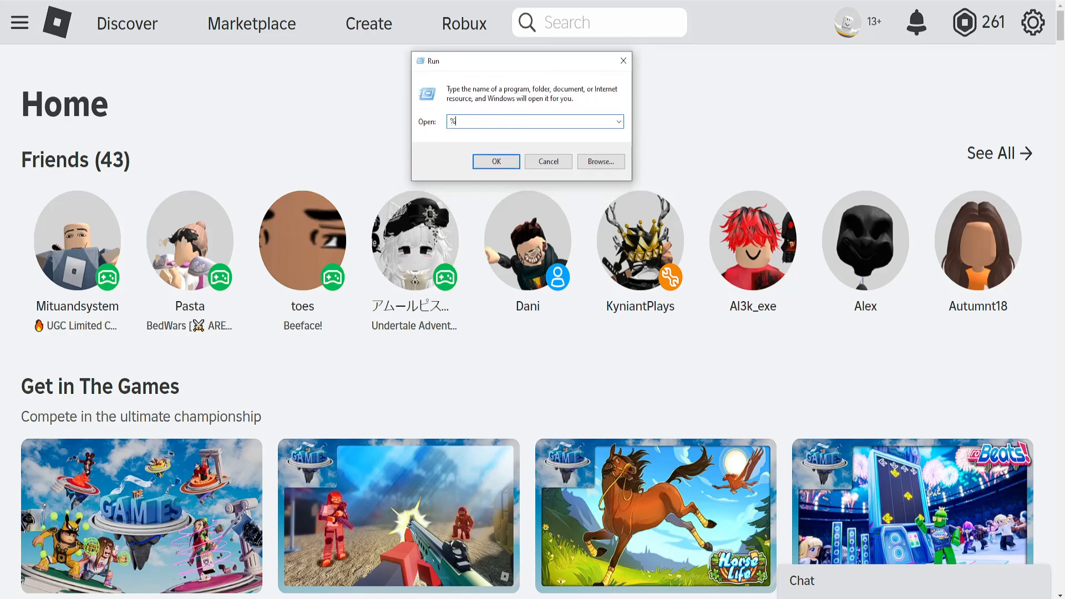
text(localappdata%)
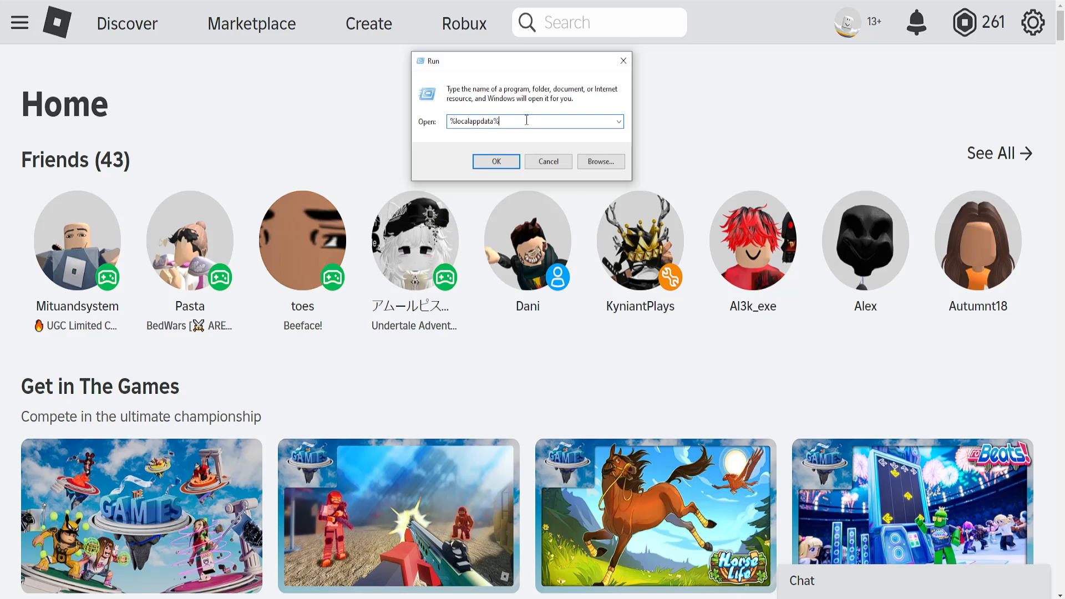
click(496, 161)
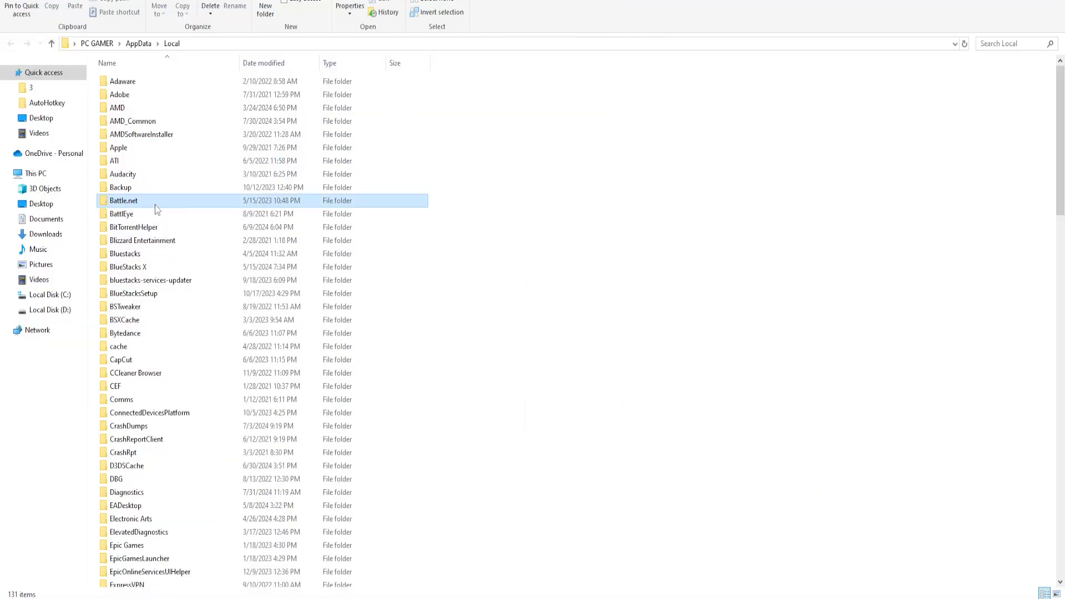
Step: Locate and enter the Roblox folder within AppData\Local
scroll(down, 3)
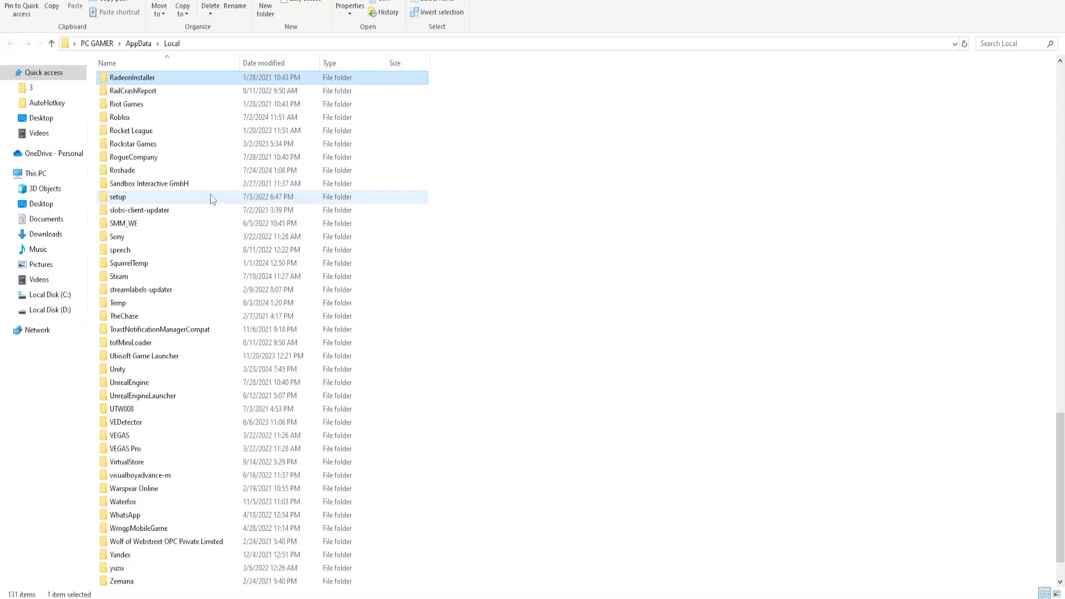
click(120, 117)
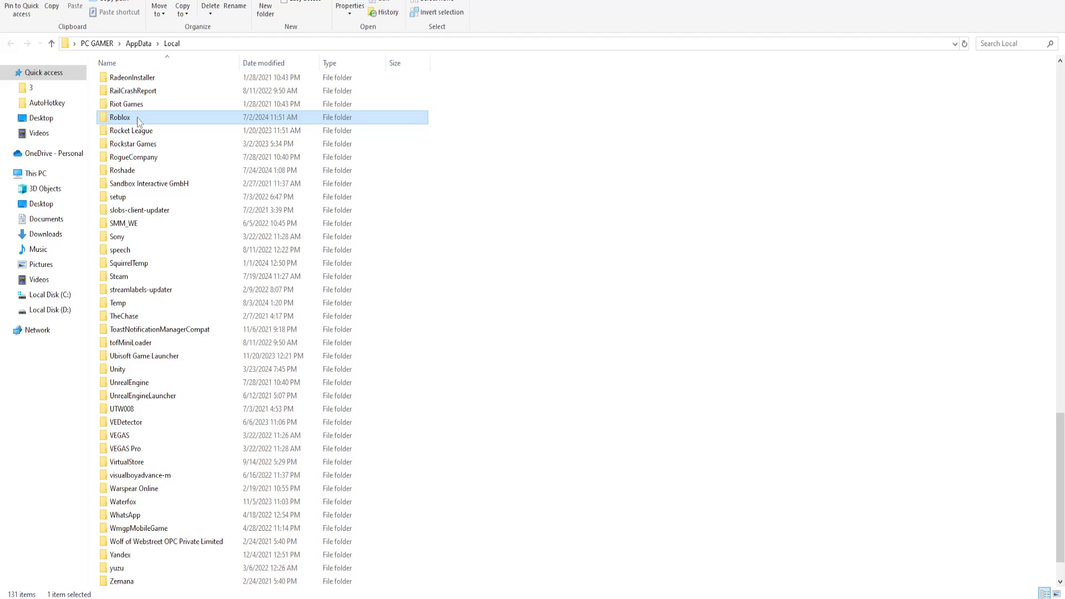
mouse_move(135, 123)
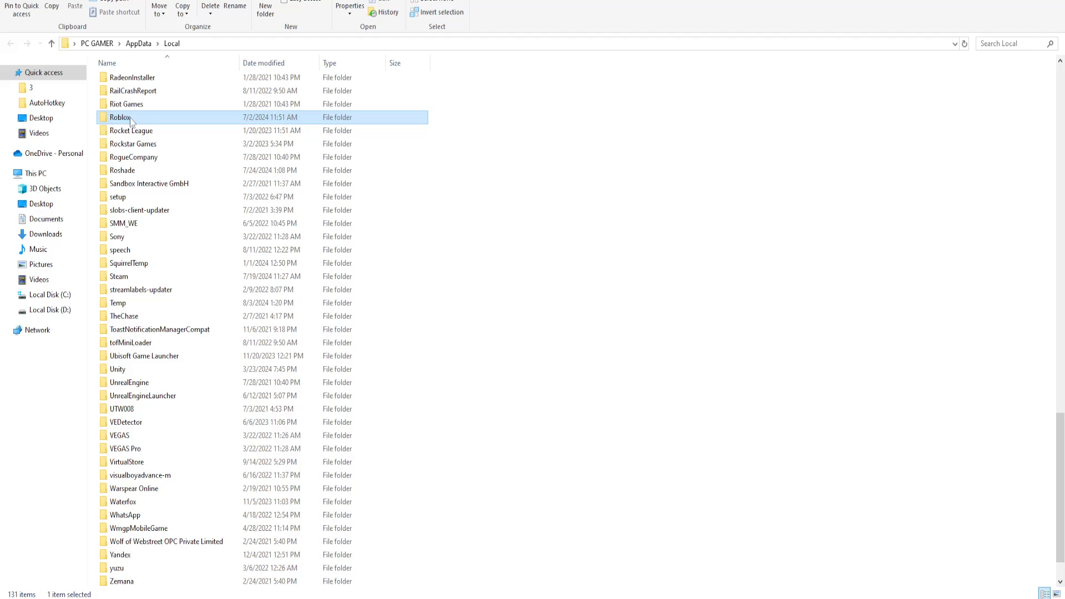
double_click(121, 117)
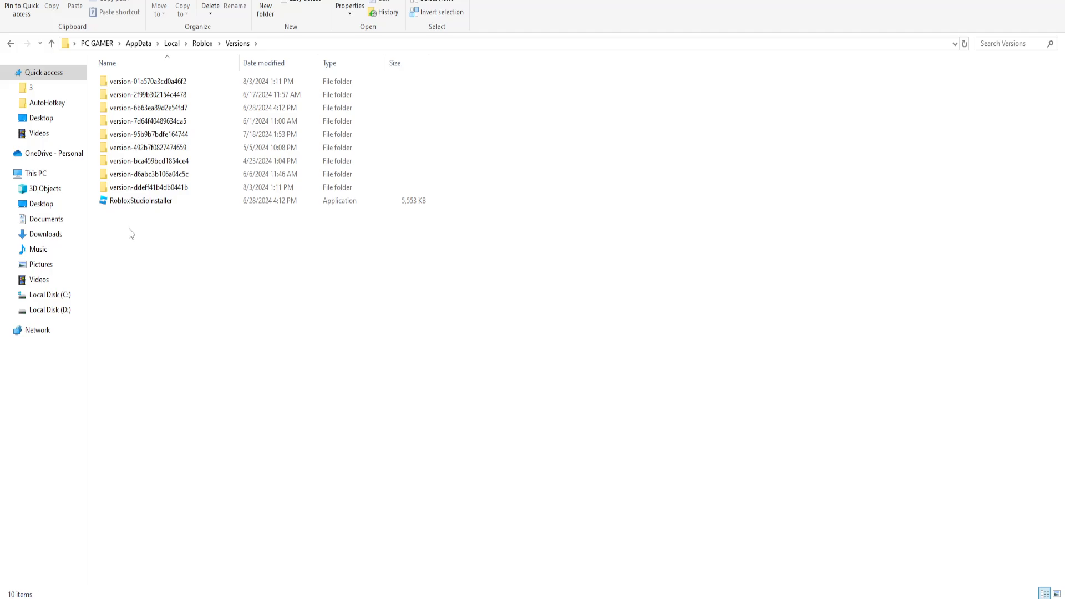
Step: Delete RobloxStudioInstaller from Roblox\Versions via its context menu
click(141, 200)
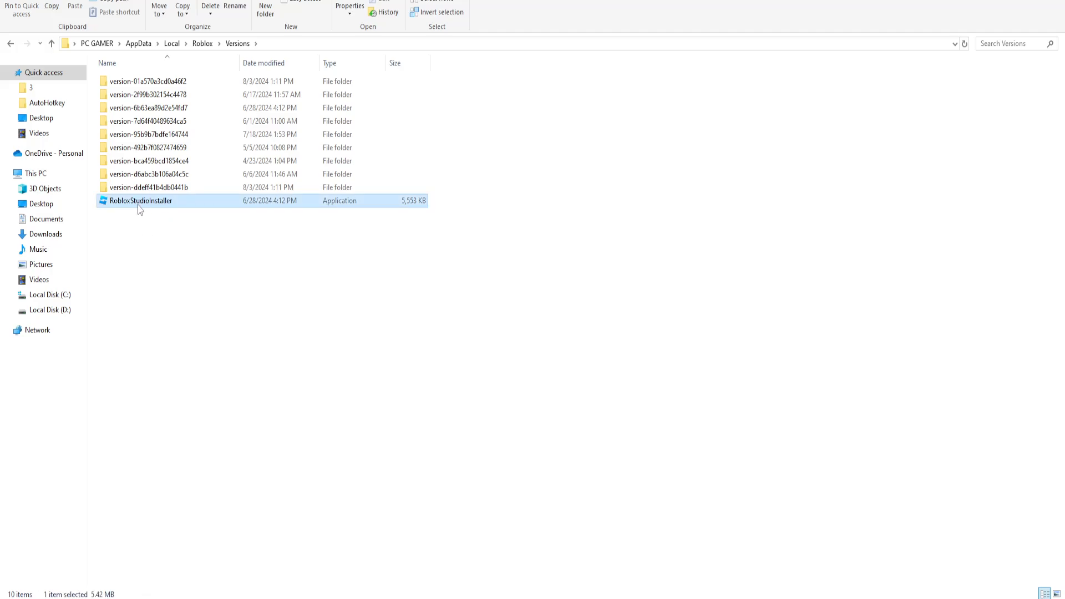
mouse_move(162, 210)
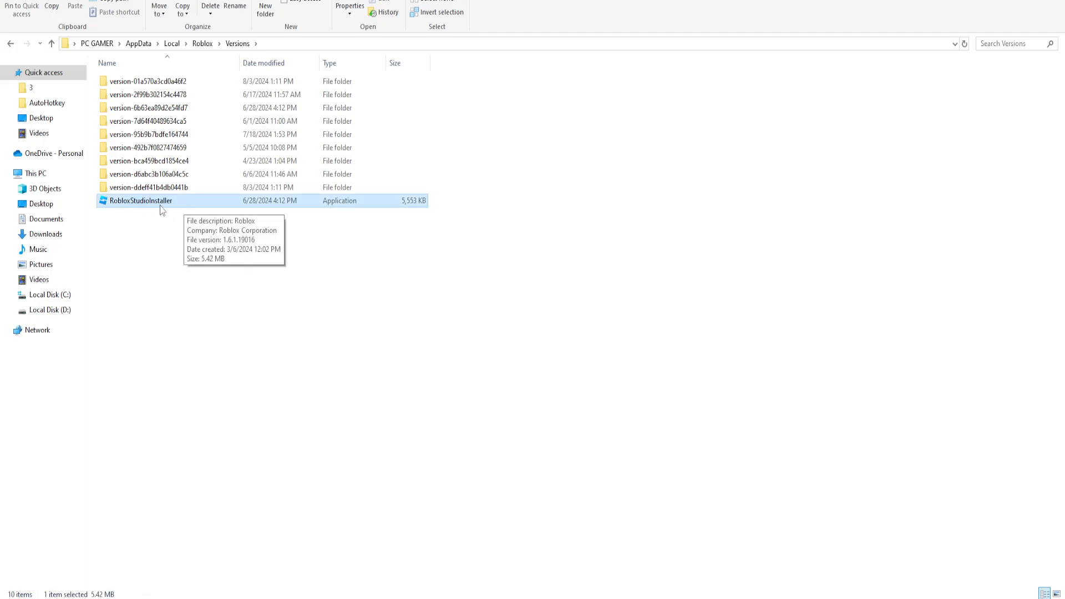
right_click(139, 201)
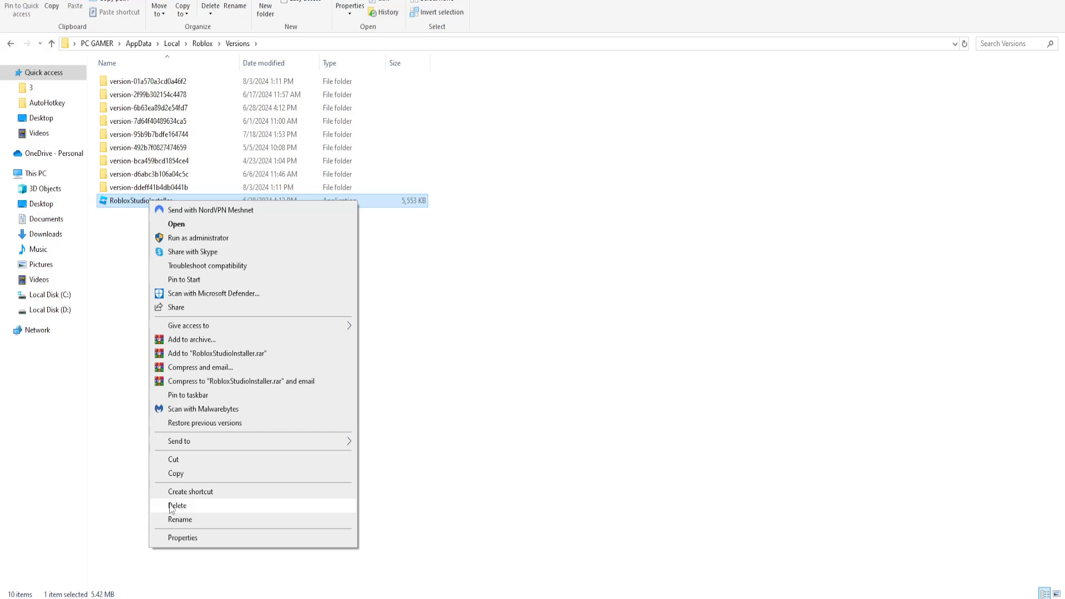
click(178, 506)
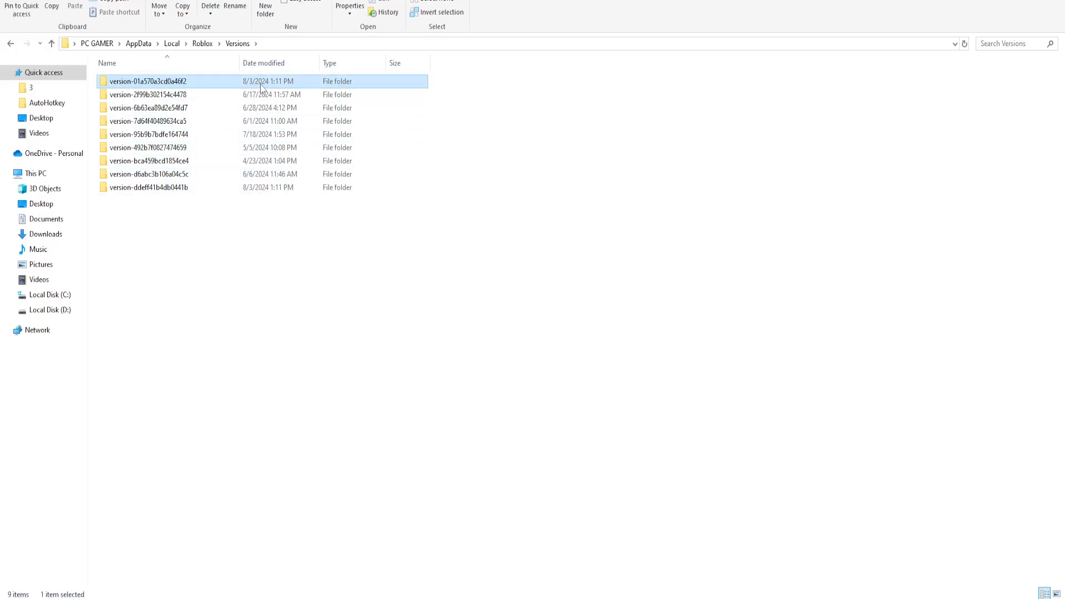
mouse_move(244, 90)
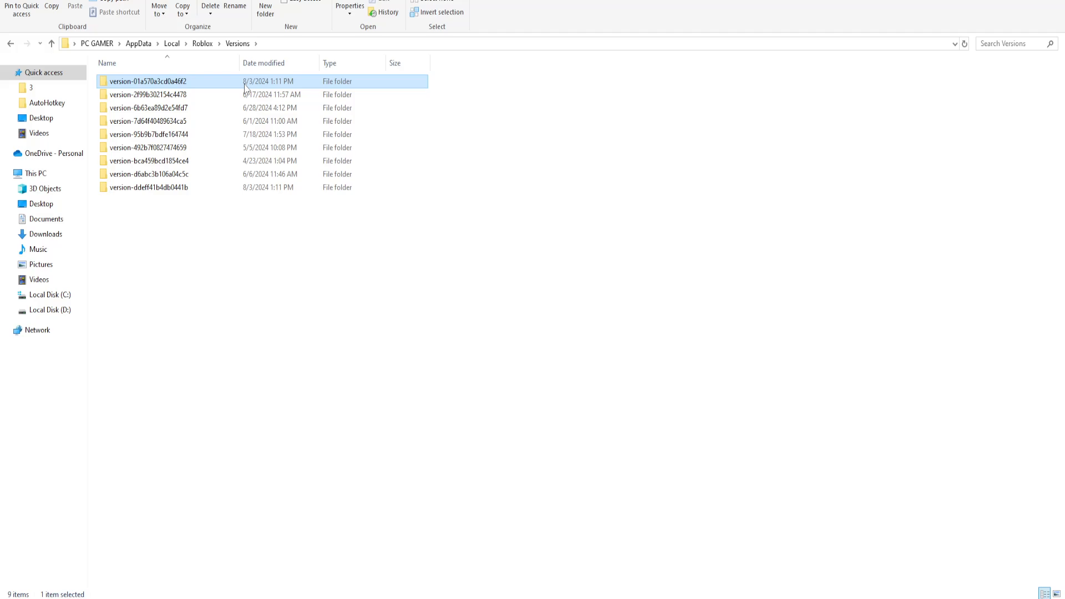
mouse_move(255, 89)
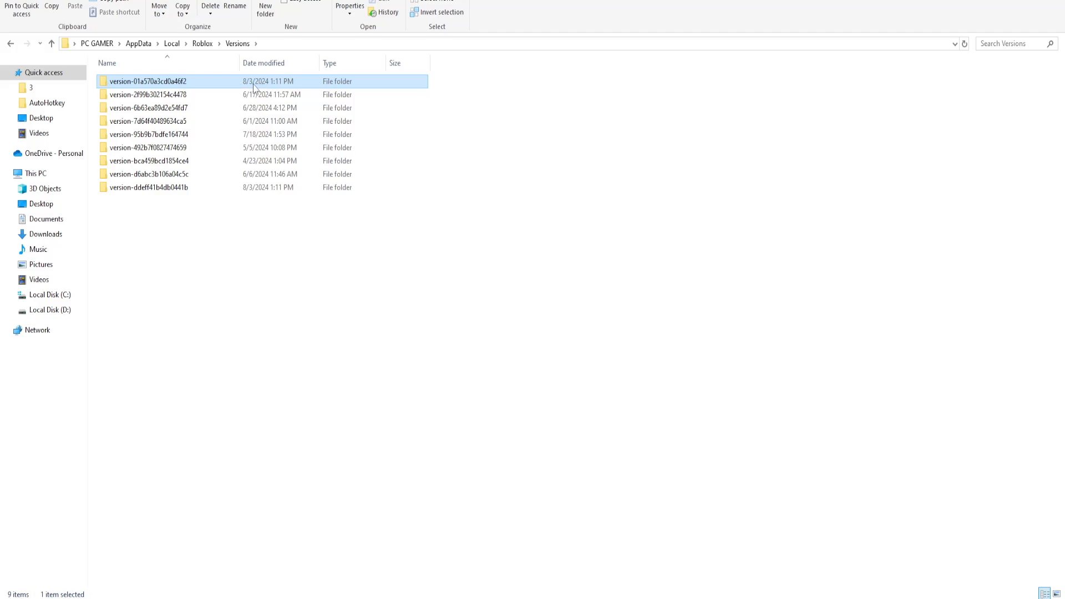
mouse_move(303, 87)
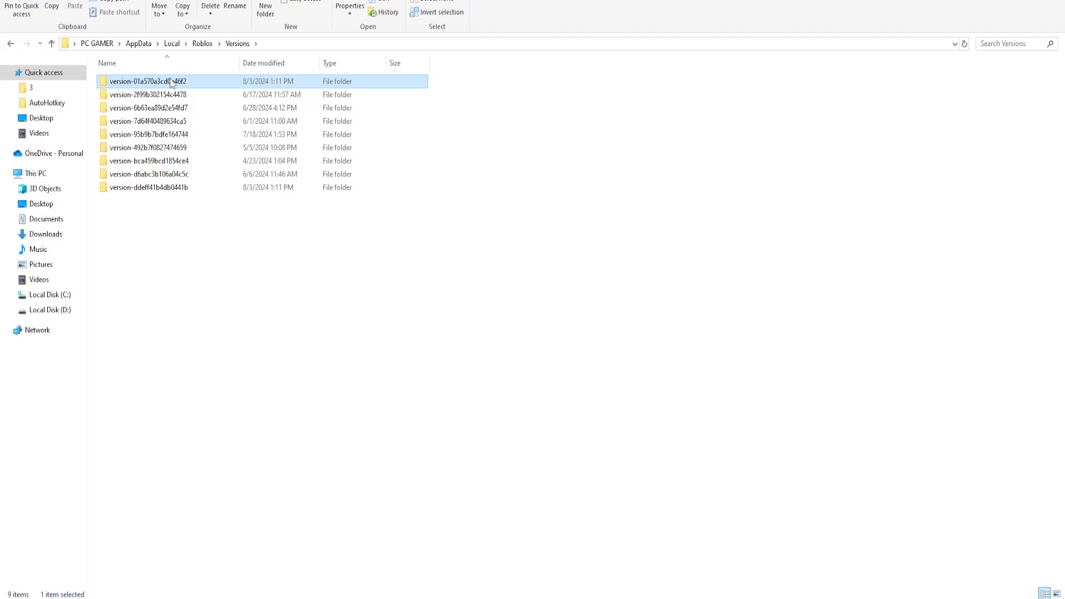
Step: Enter version-01a570a3cd0a46f2 and delete RobloxPlayerBeta and RobloxPlayerInstaller
double_click(146, 81)
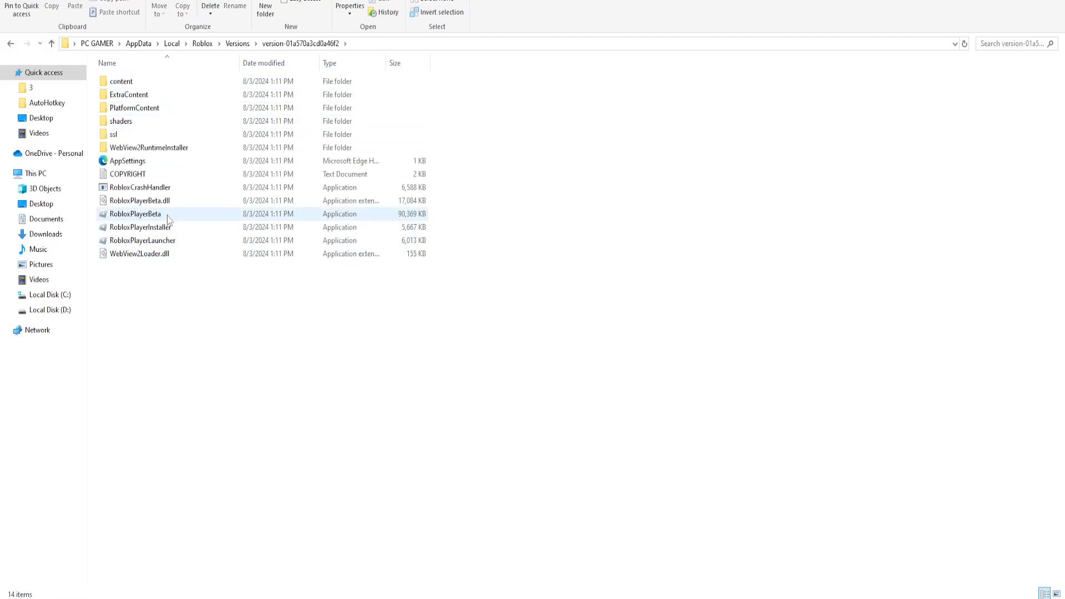
click(134, 215)
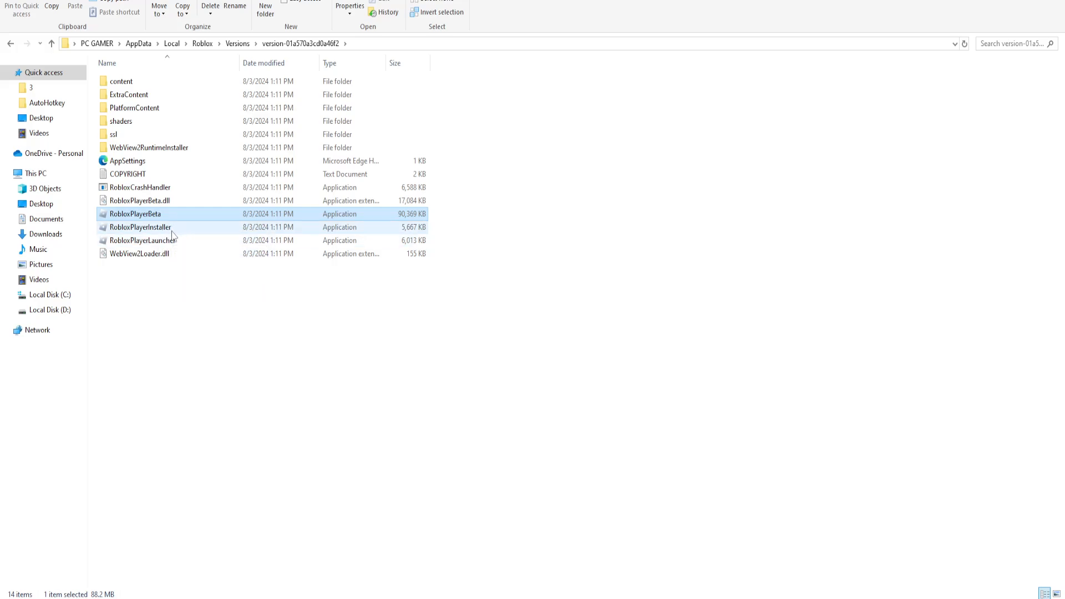
click(141, 227)
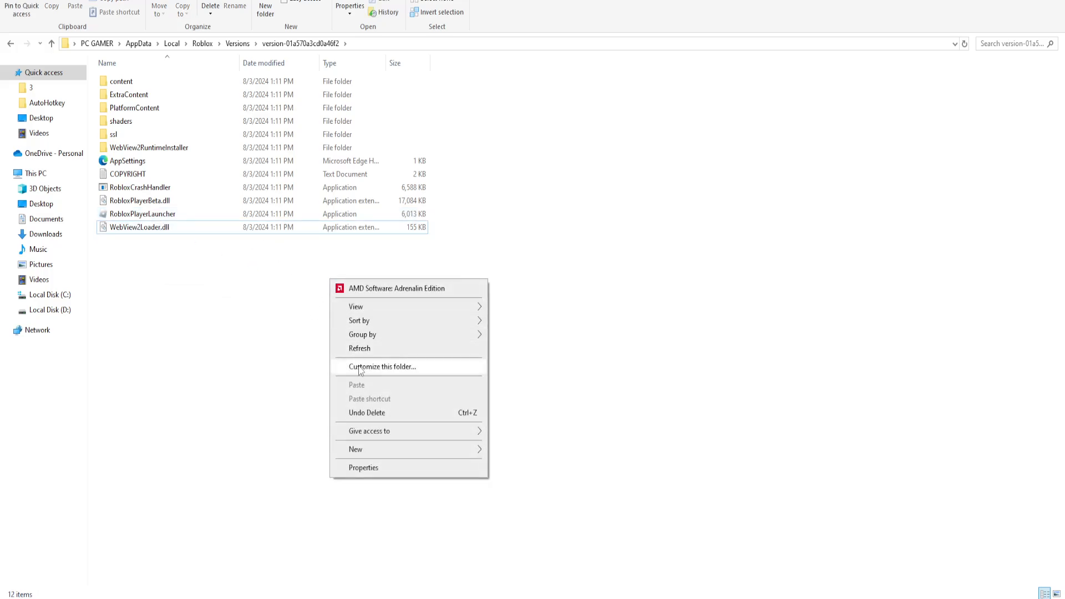
click(121, 81)
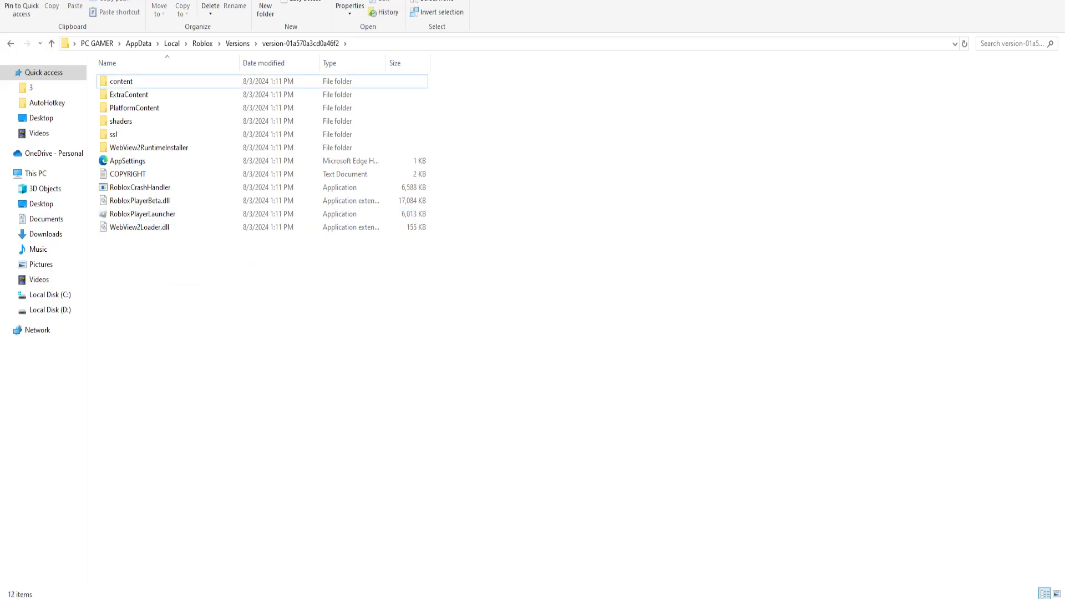
mouse_move(458, 435)
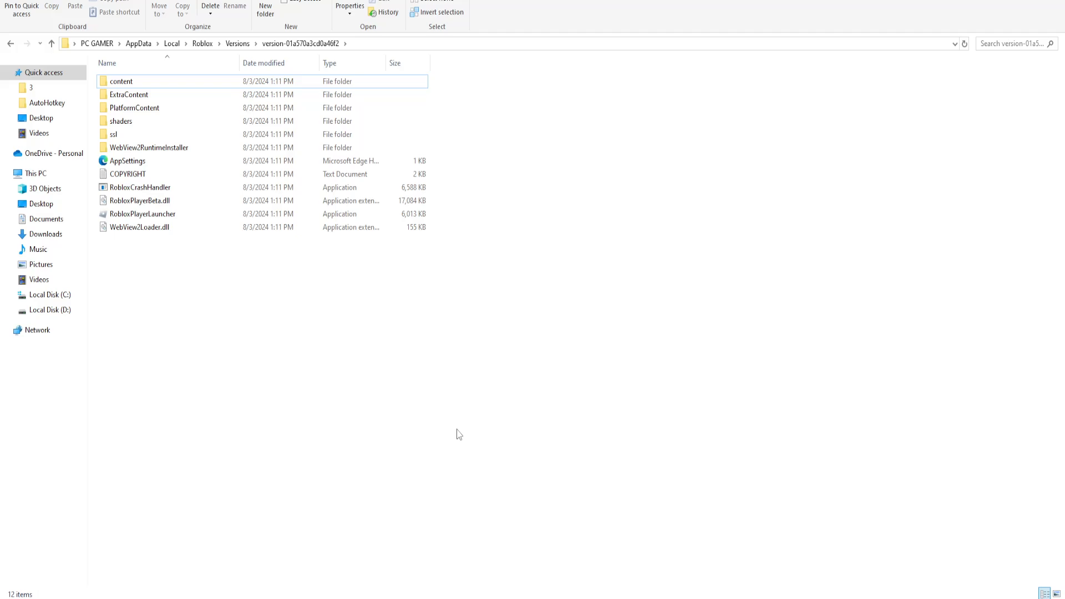
mouse_move(649, 314)
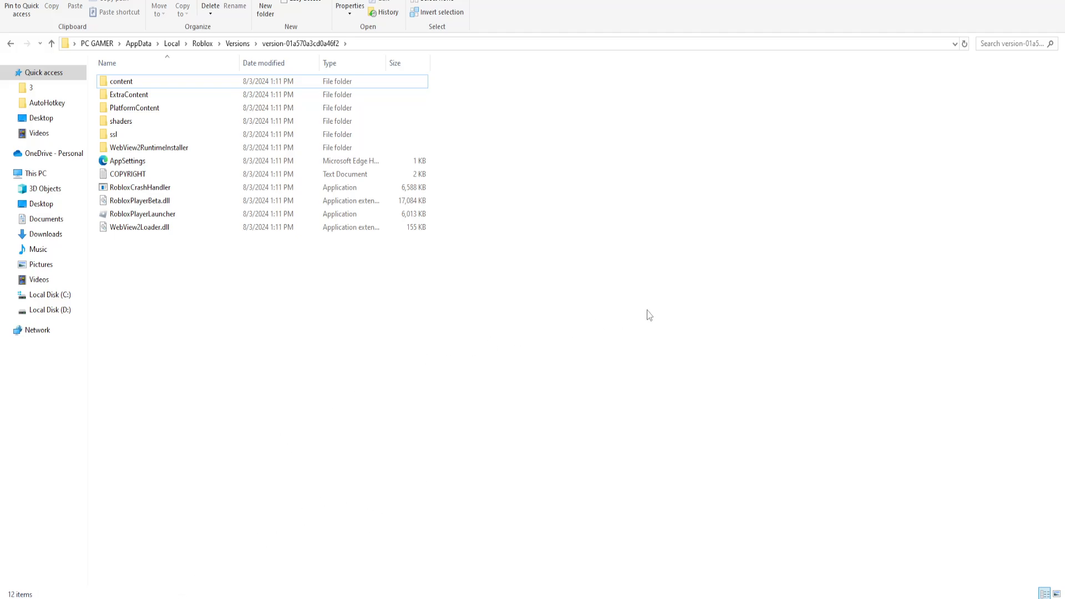
mouse_move(736, 302)
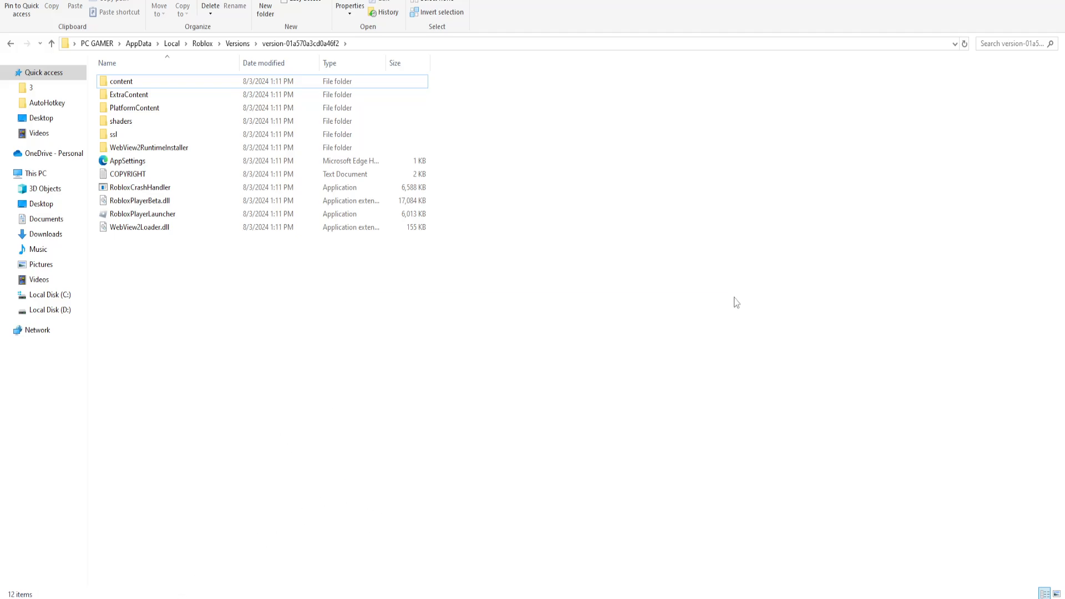
mouse_move(547, 317)
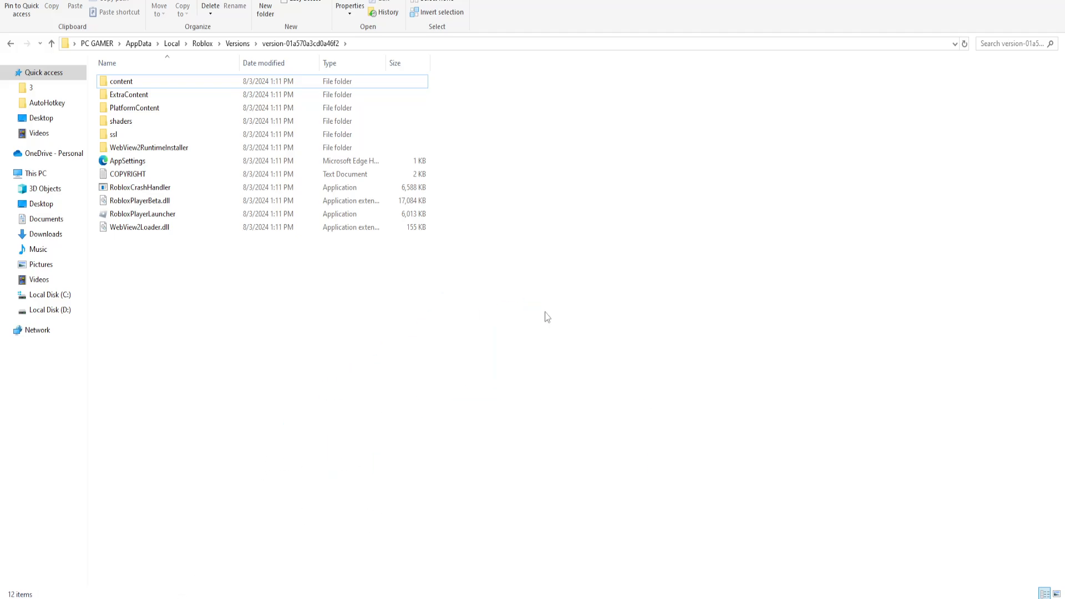